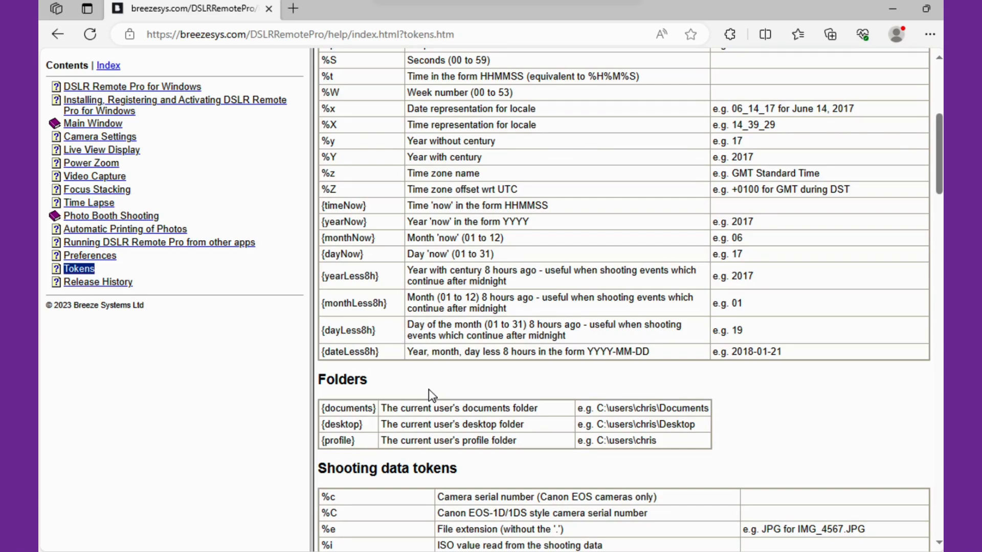
mouse_move(431, 393)
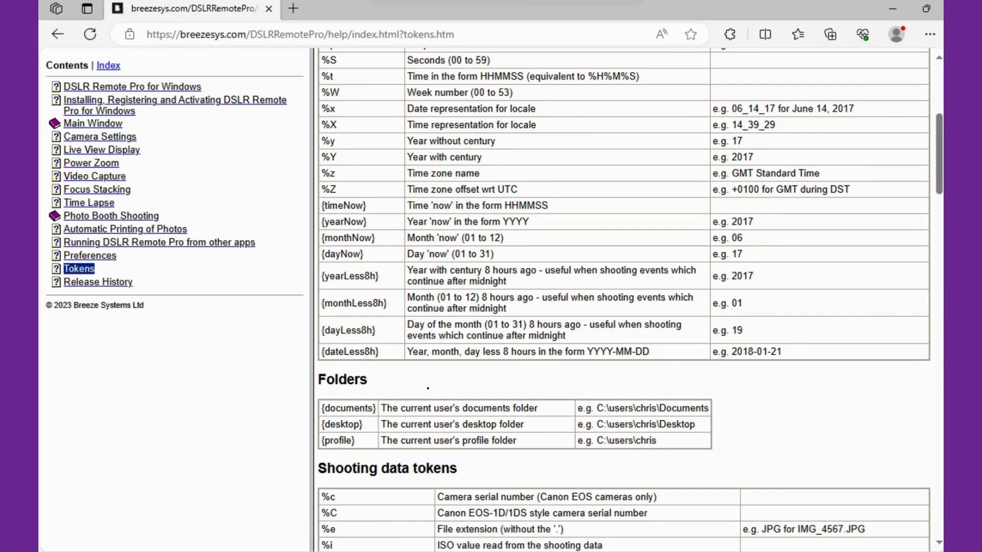
mouse_move(383, 231)
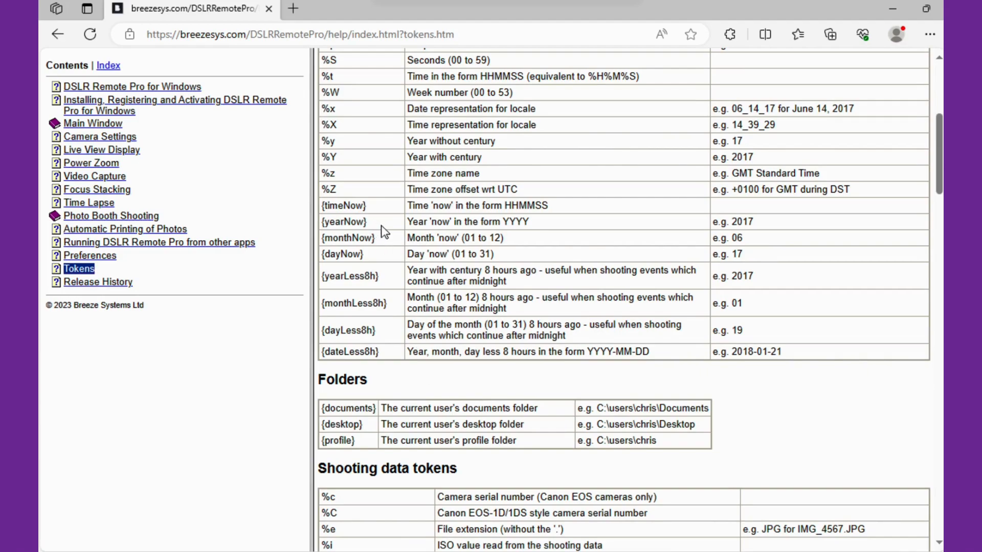
- Select the {yearNow} token on the tokens help page to copy it
double_click(345, 222)
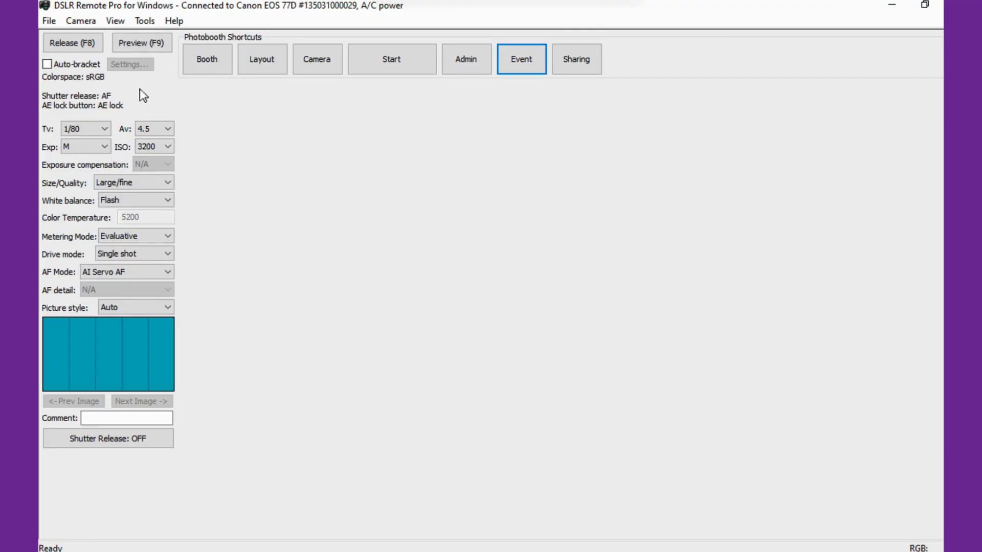
- In Preferences, set the Filename prefix to {yearNow}
click(49, 21)
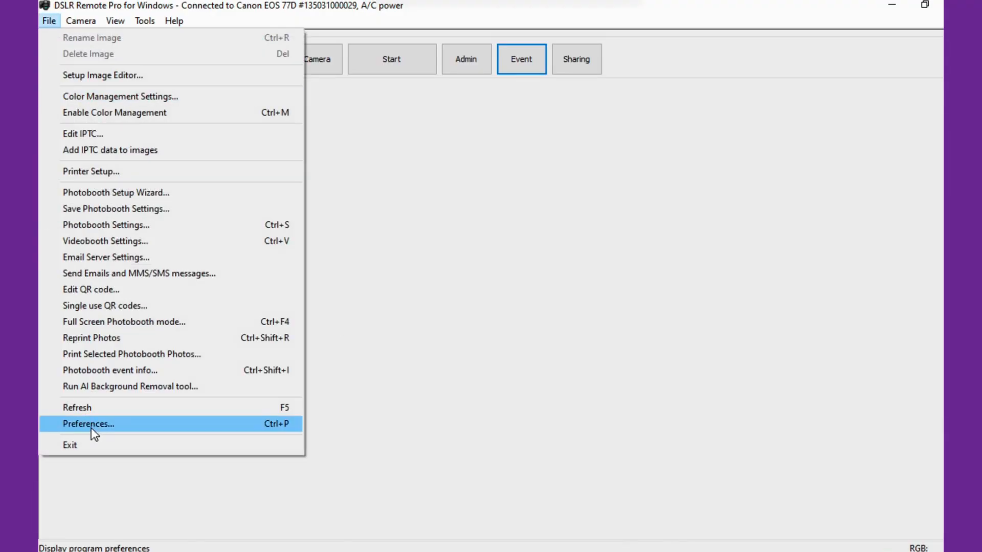
click(88, 424)
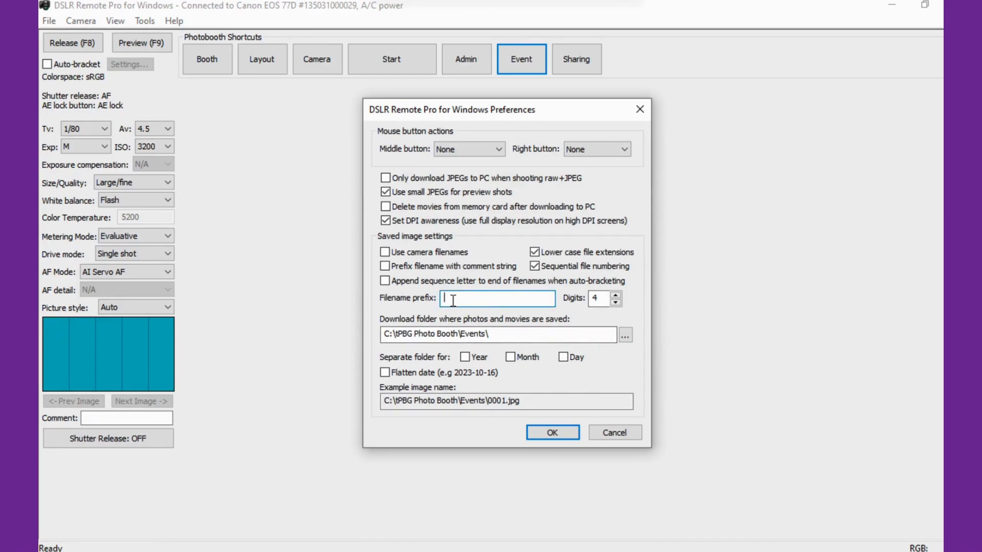
text({yearNow})
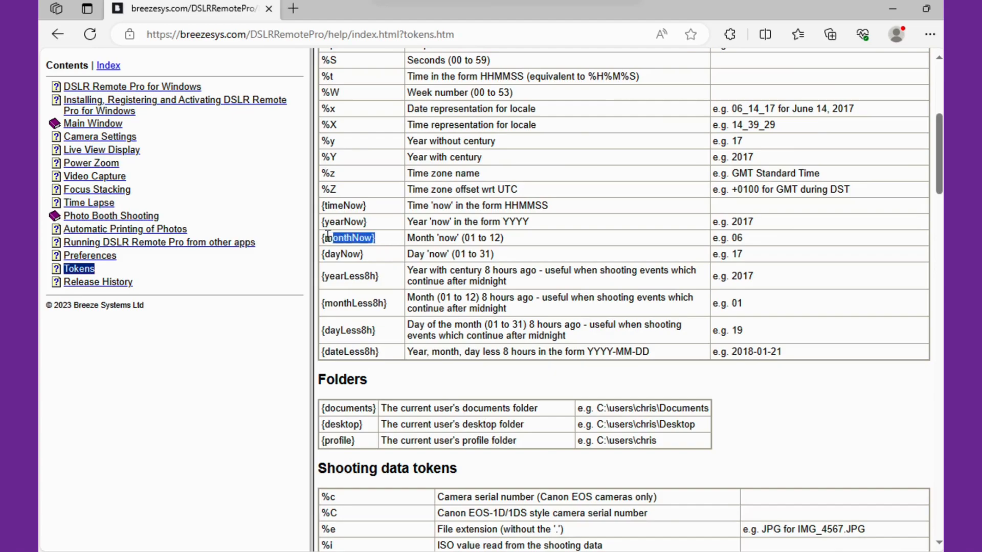
- Append {monthNow} to the filename prefix, then select the {dayNow} token from the help table
double_click(347, 238)
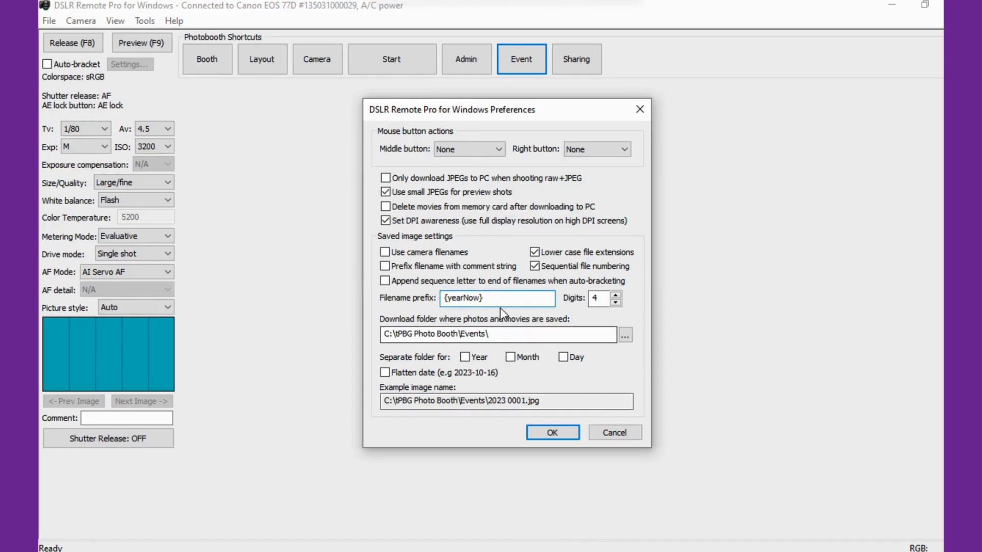
text({monthNow})
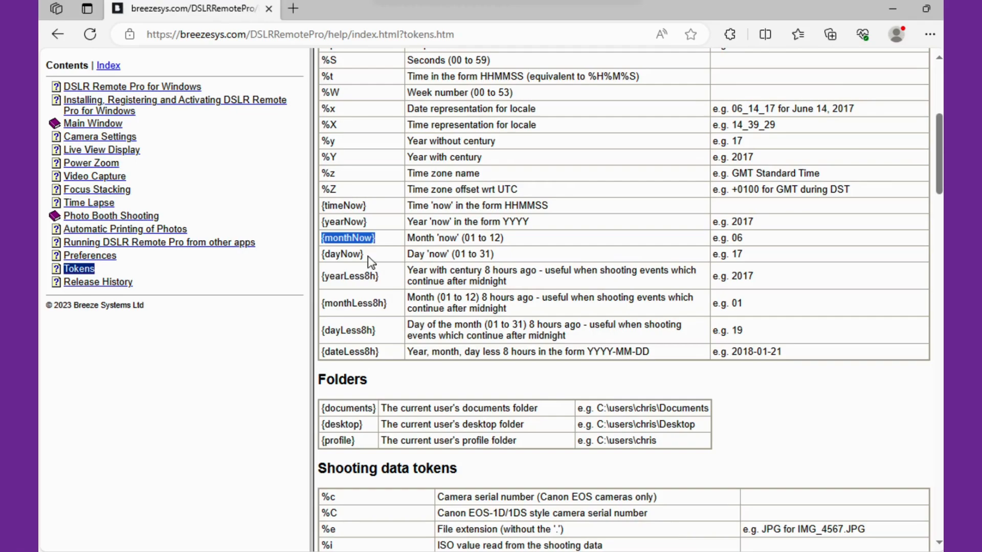
double_click(341, 254)
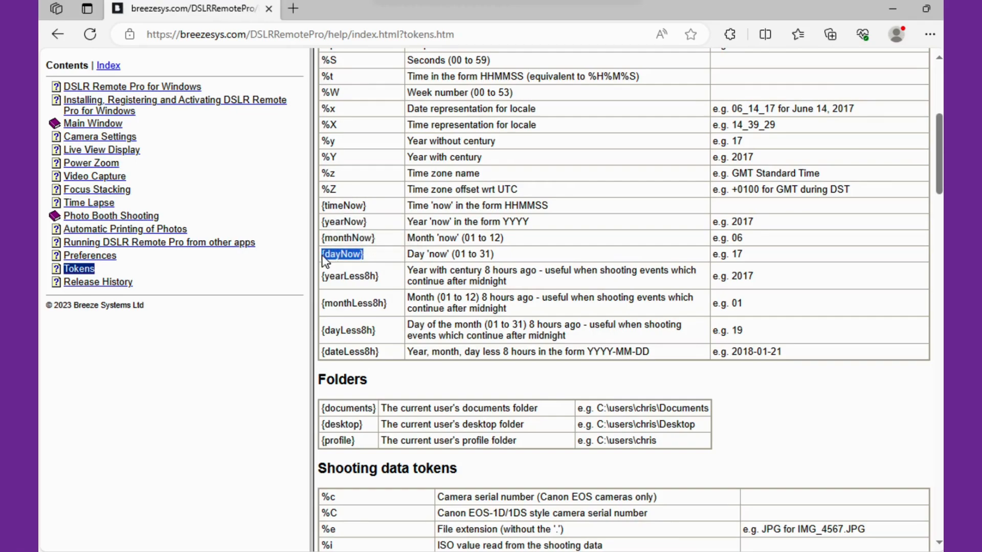